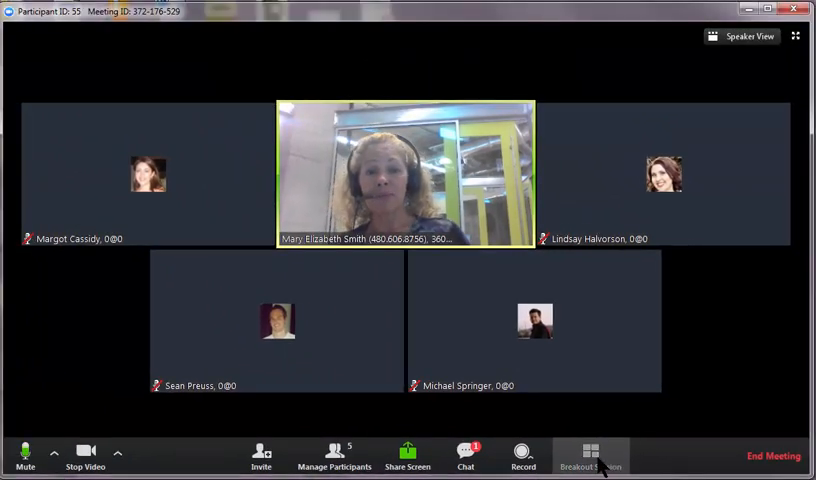
Configure the breakout setup for 2 sessions with participants assigned manually.
click(592, 456)
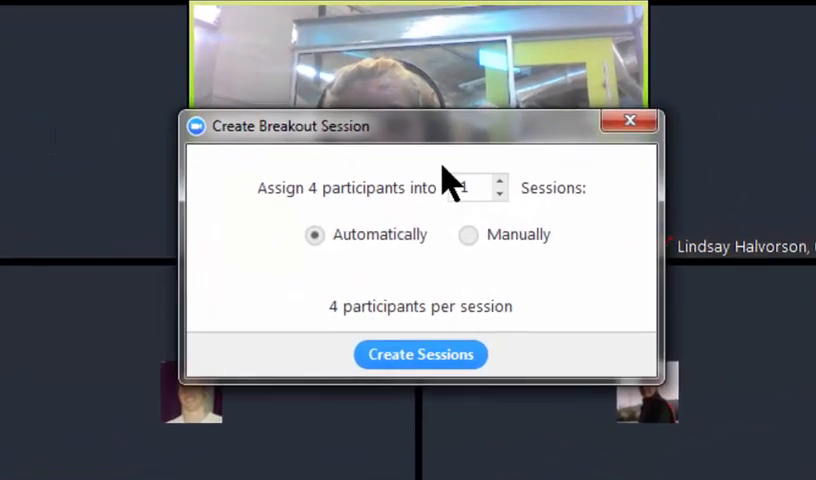
drag(420, 126, 376, 254)
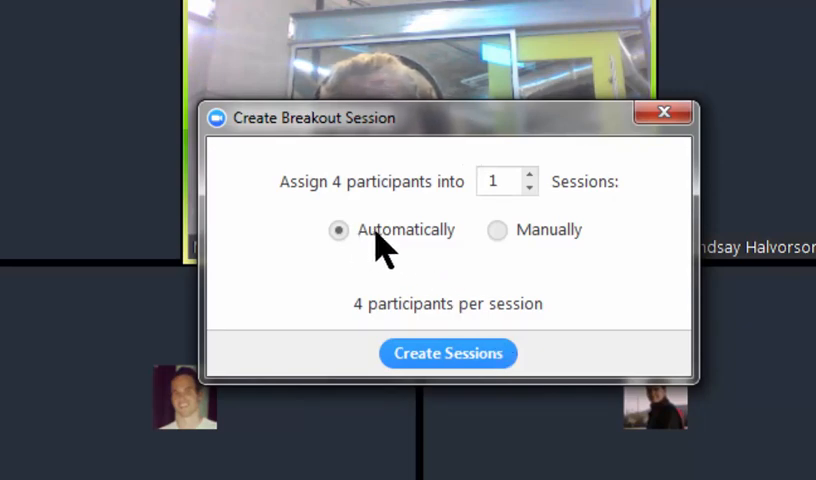
click(532, 176)
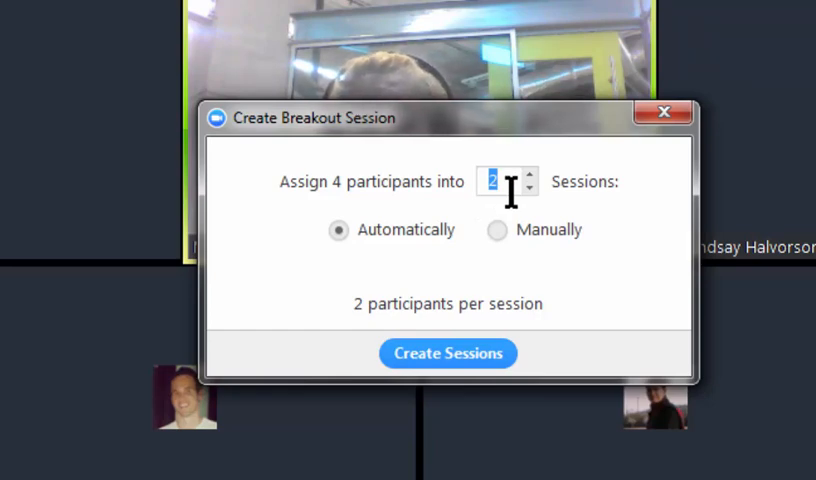
mouse_move(516, 236)
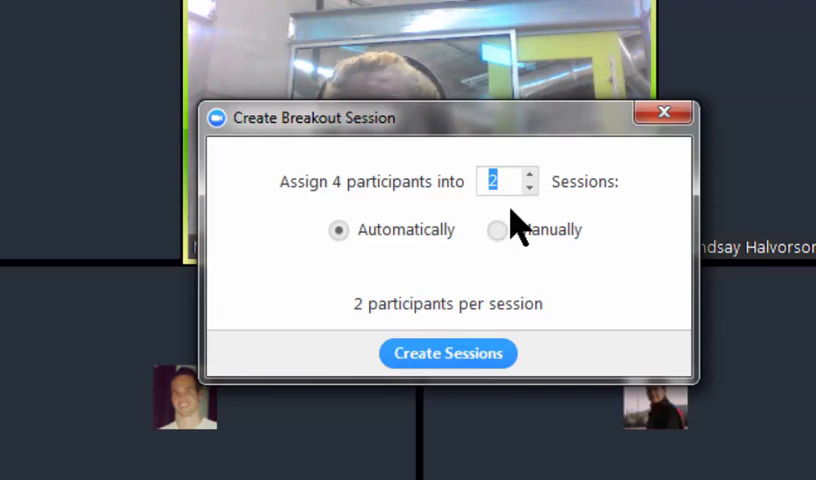
click(496, 230)
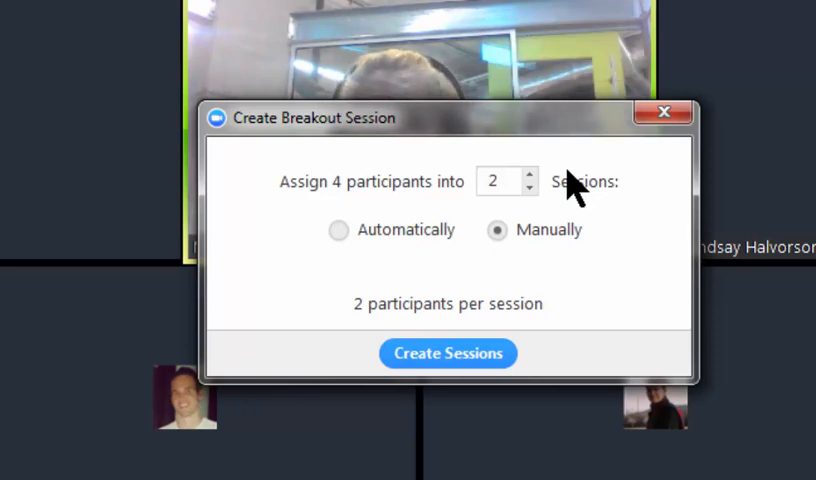
mouse_move(600, 204)
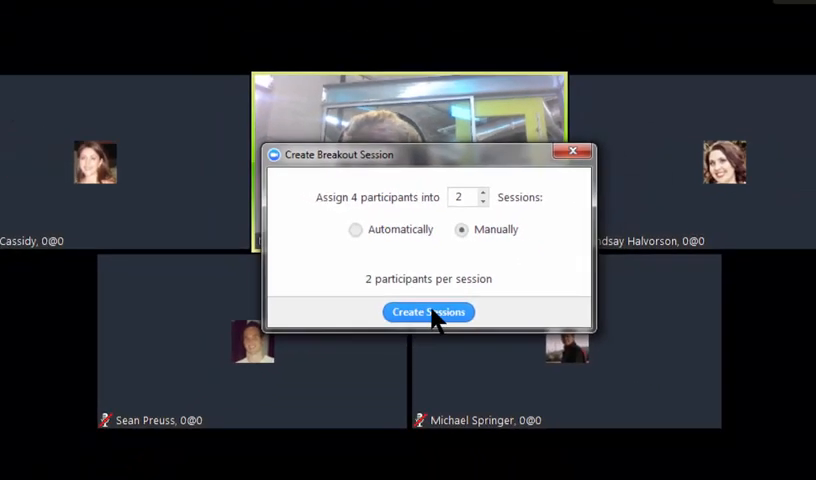
Create the two sessions and assign two participants to Session 1.
click(428, 312)
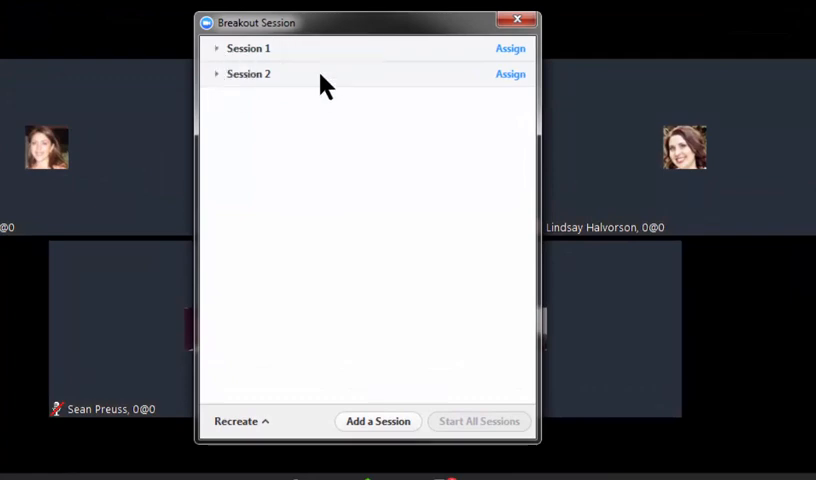
mouse_move(510, 50)
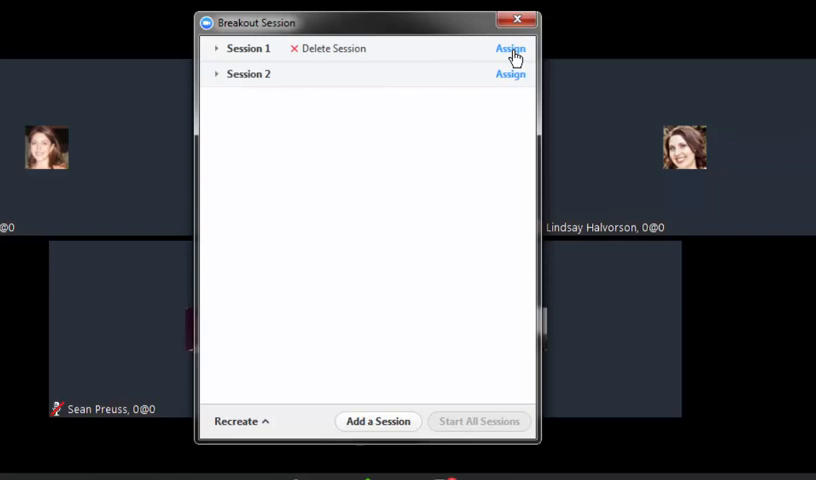
click(510, 48)
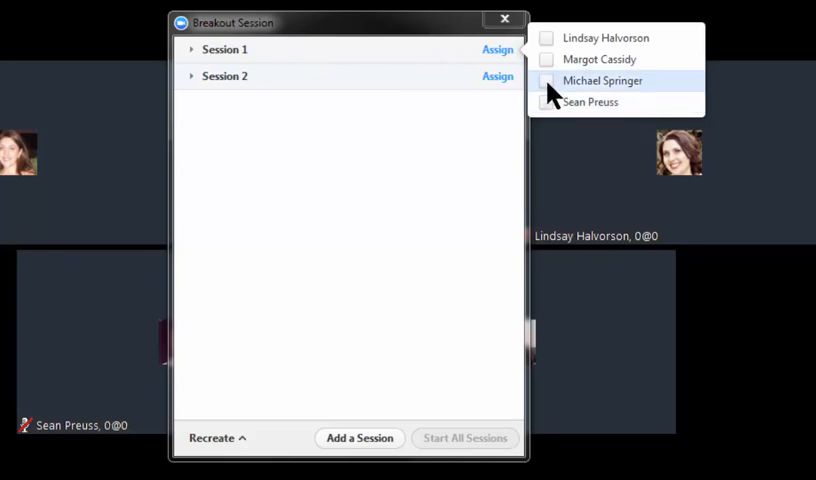
click(546, 80)
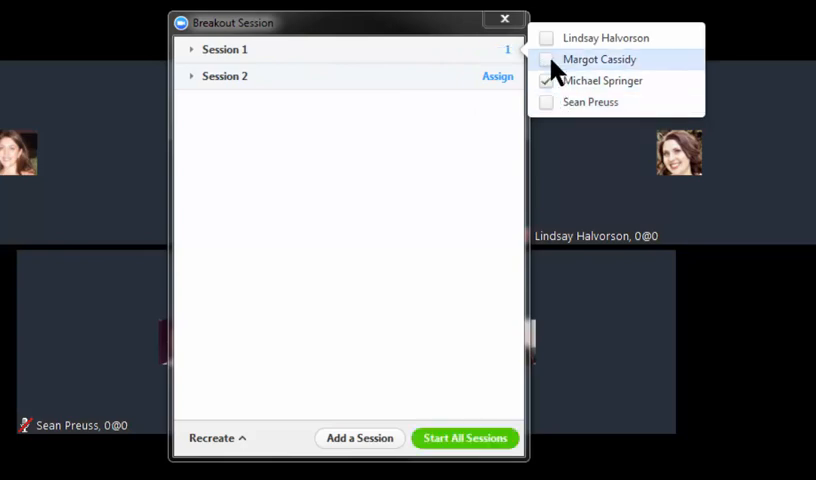
click(546, 60)
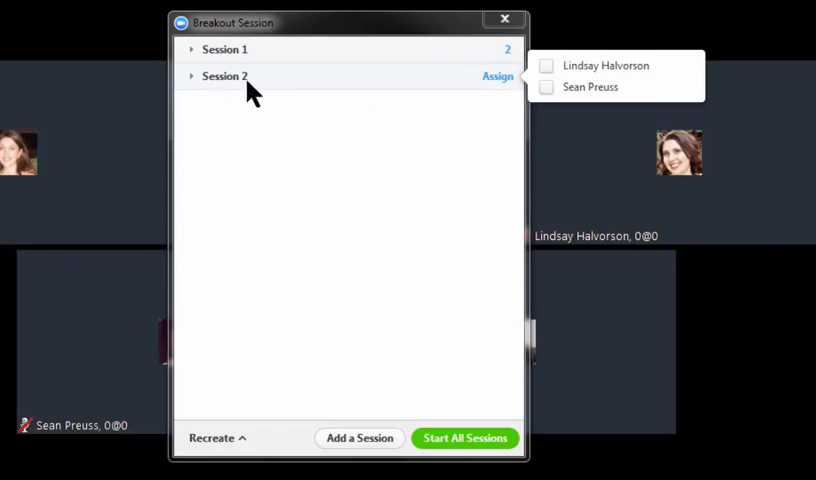
mouse_move(604, 64)
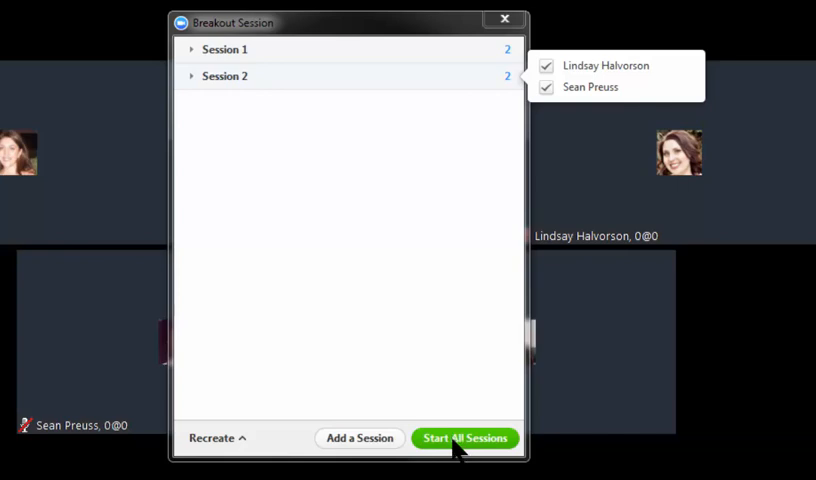
mouse_move(458, 448)
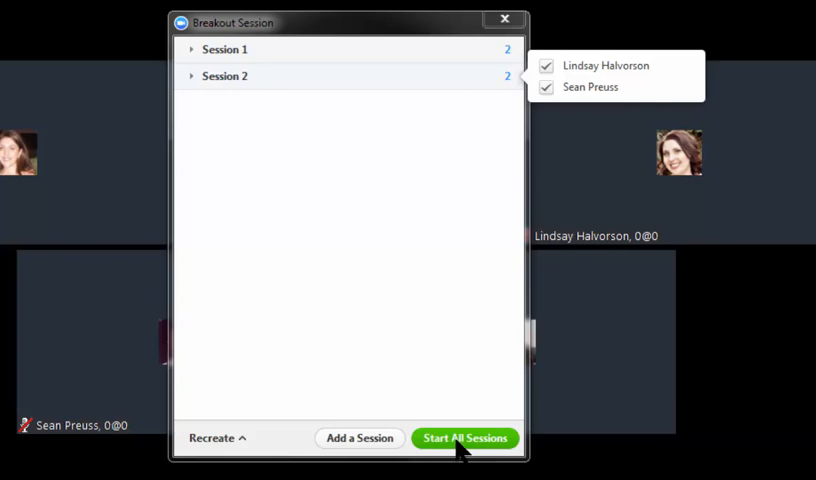
Start all sessions and expand Session 1 and Session 2 to show their participants.
click(464, 438)
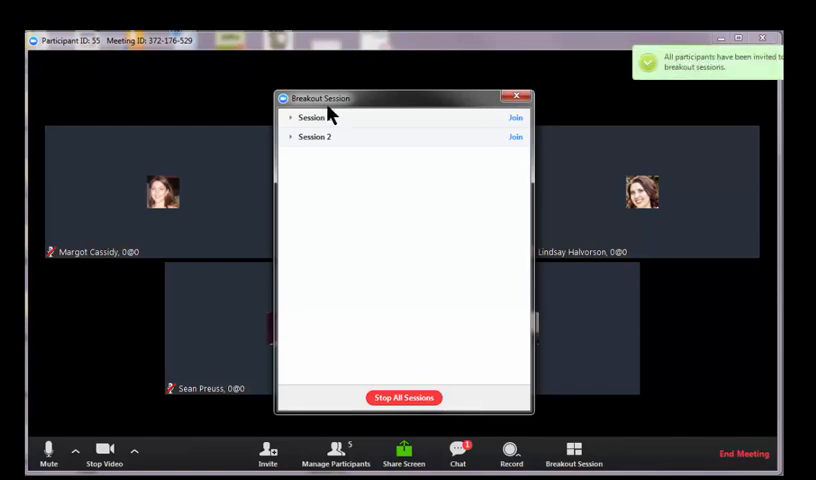
mouse_move(348, 114)
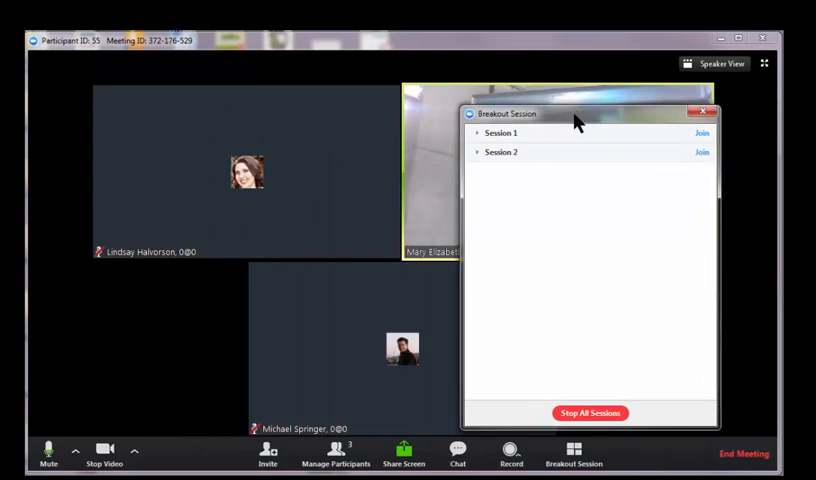
mouse_move(156, 196)
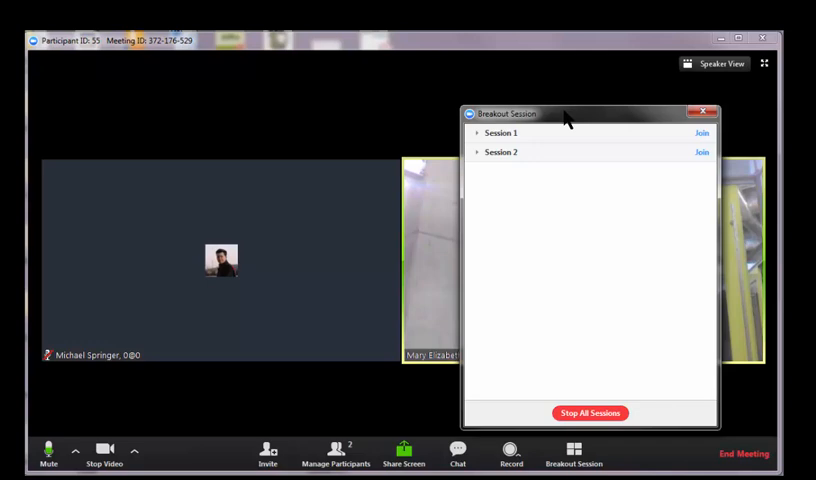
drag(564, 112, 640, 122)
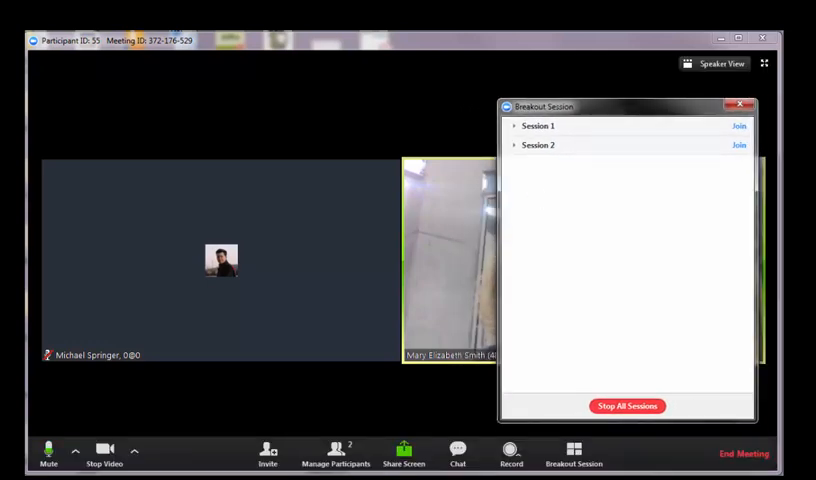
mouse_move(288, 250)
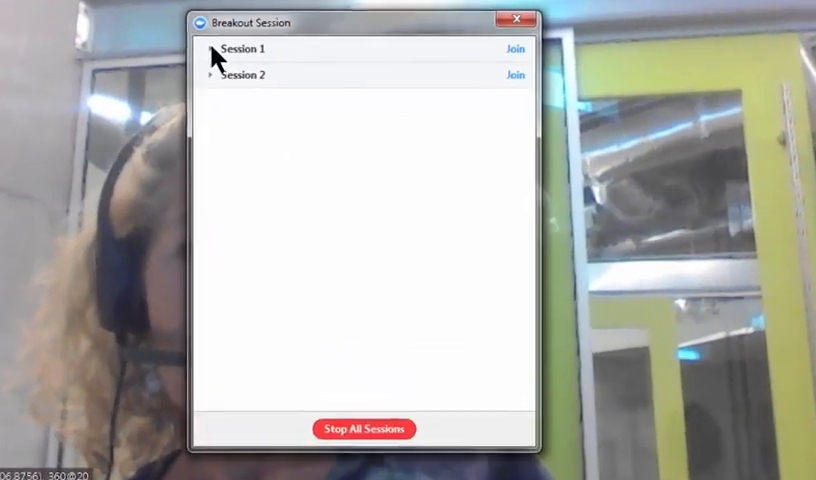
click(212, 50)
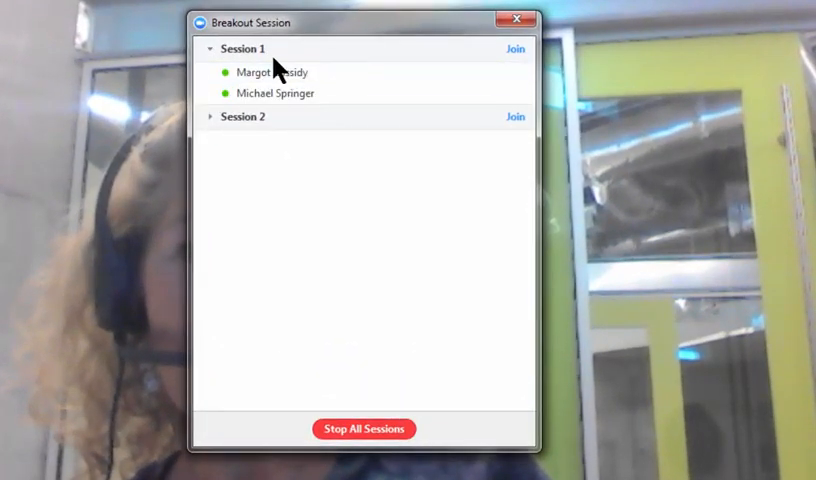
click(276, 92)
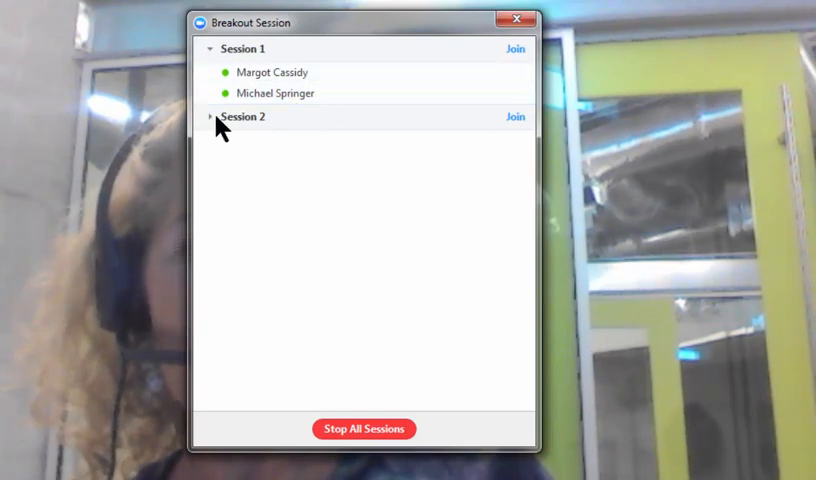
click(208, 116)
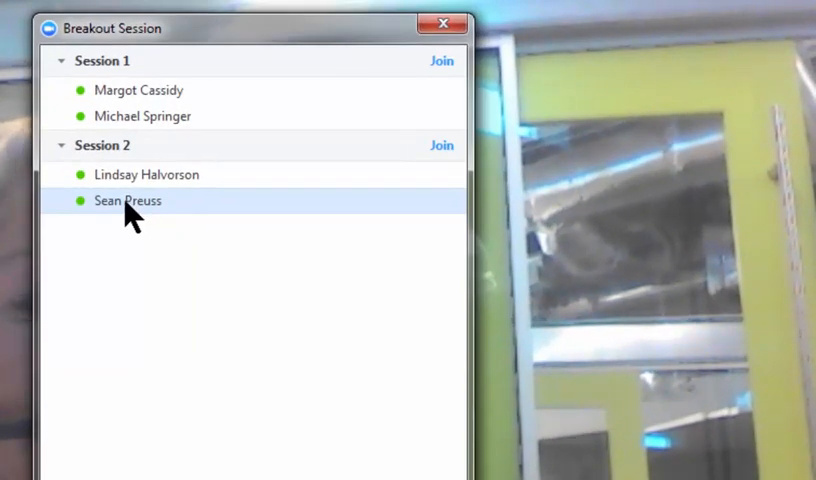
mouse_move(122, 224)
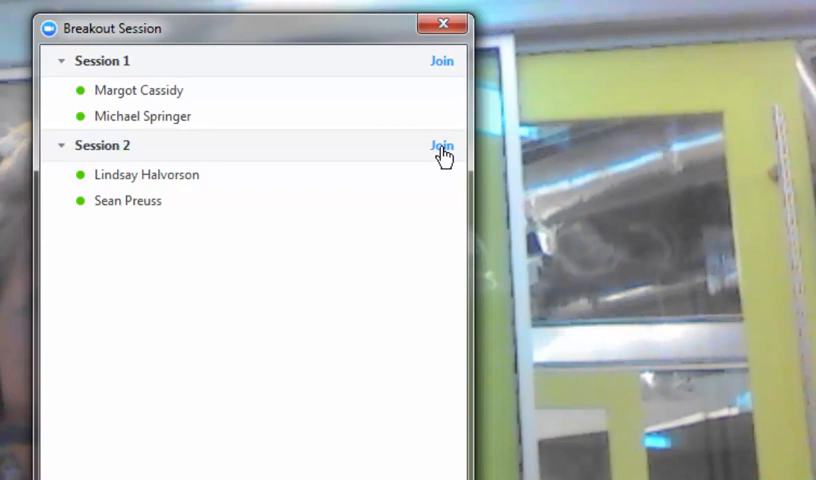
Join Session 2 as host, then leave it back to the main meeting.
click(440, 144)
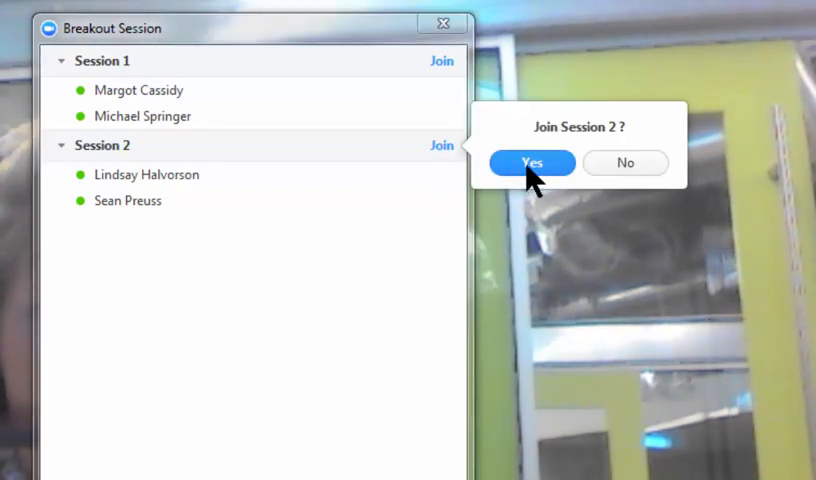
click(532, 162)
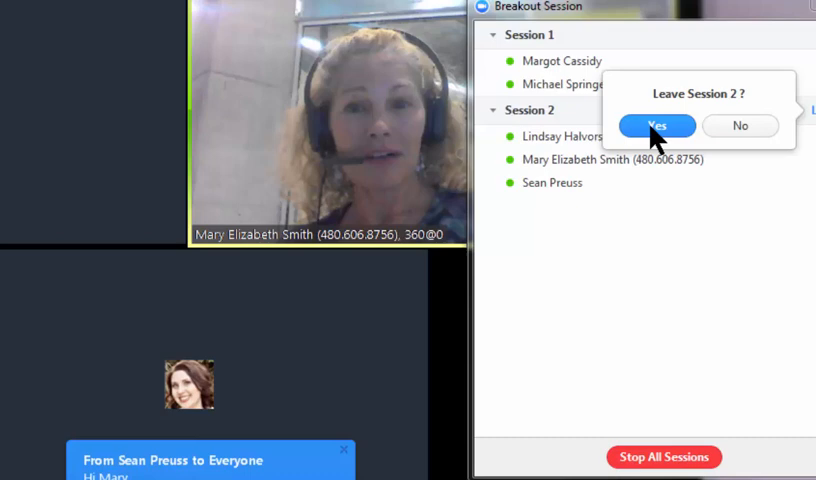
click(656, 126)
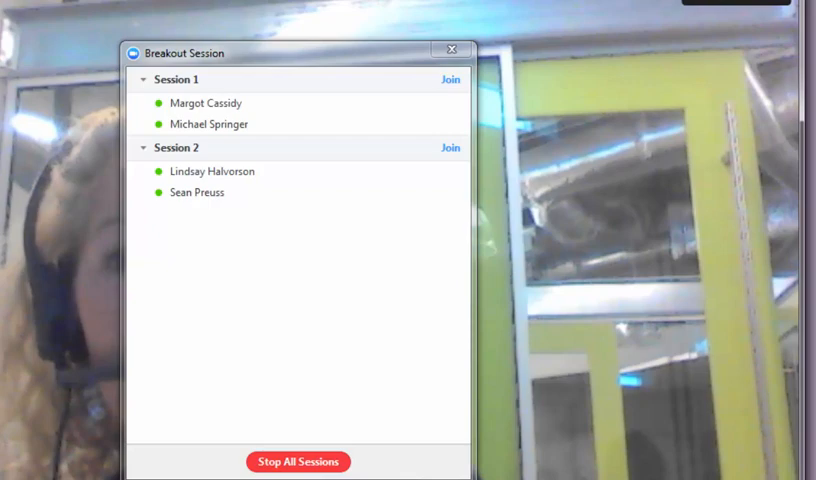
Stop all sessions, starting the 30-second closing countdown.
drag(196, 52, 434, 64)
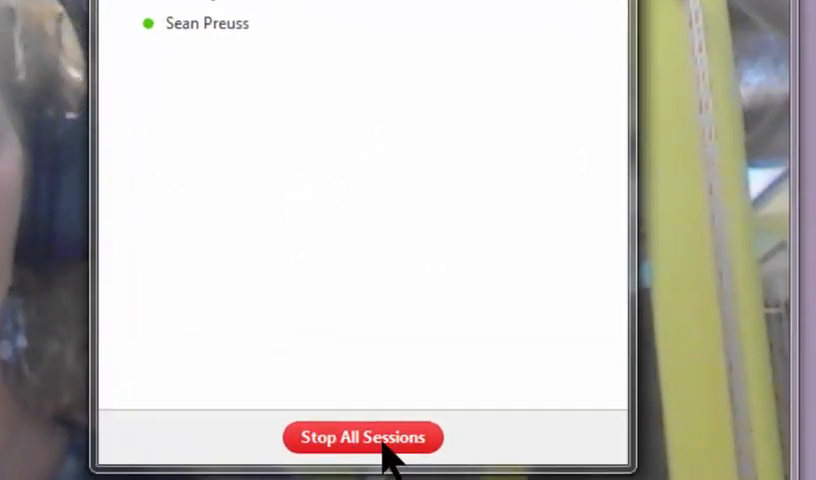
click(364, 436)
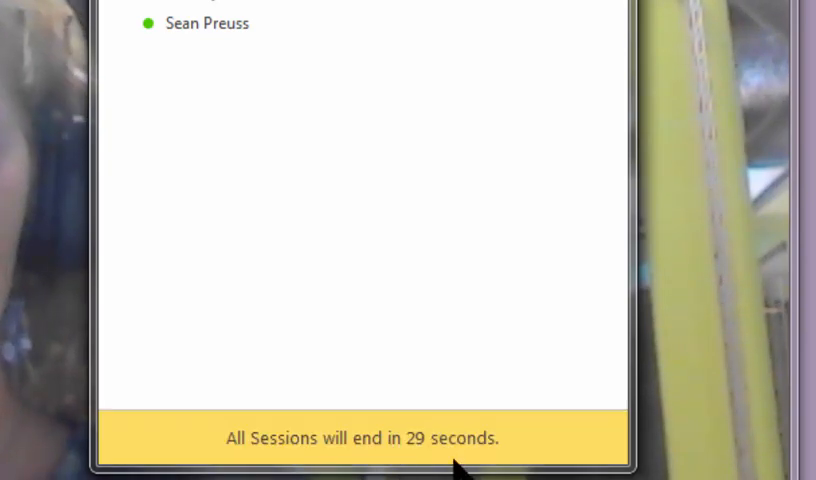